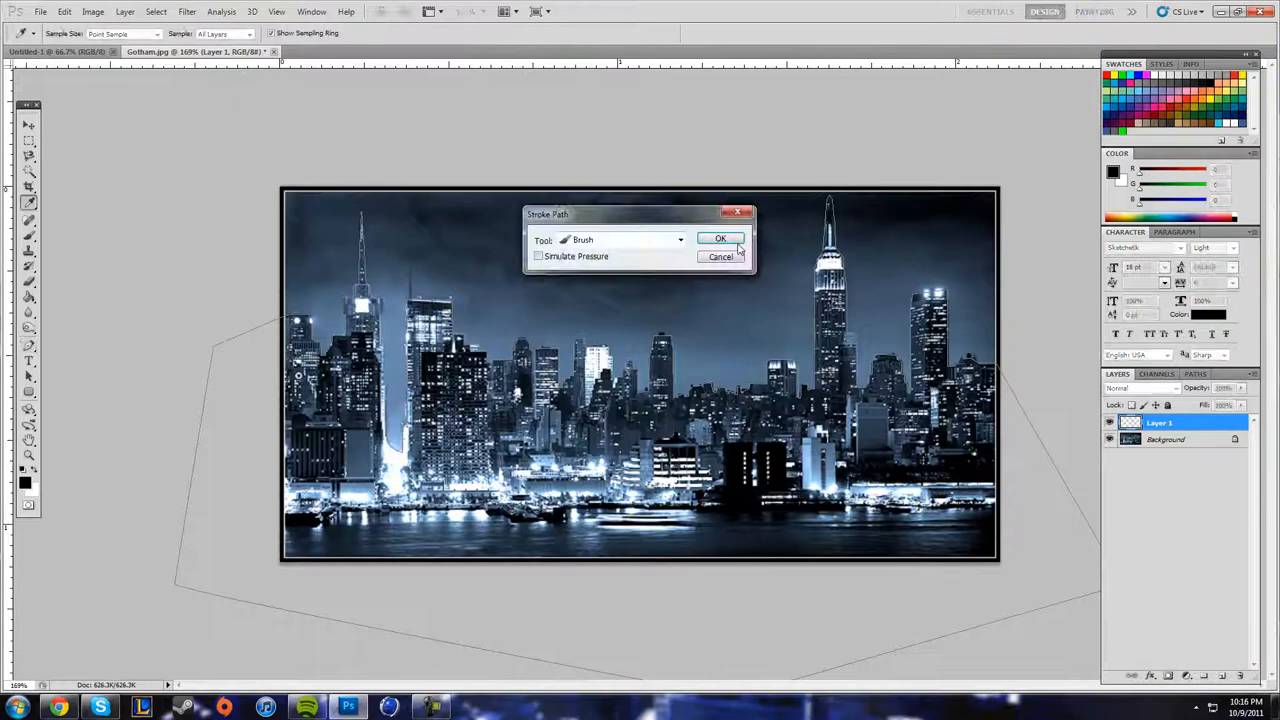
# Stroke the traced Gotham skyline path with the black brush
pyautogui.click(720, 238)
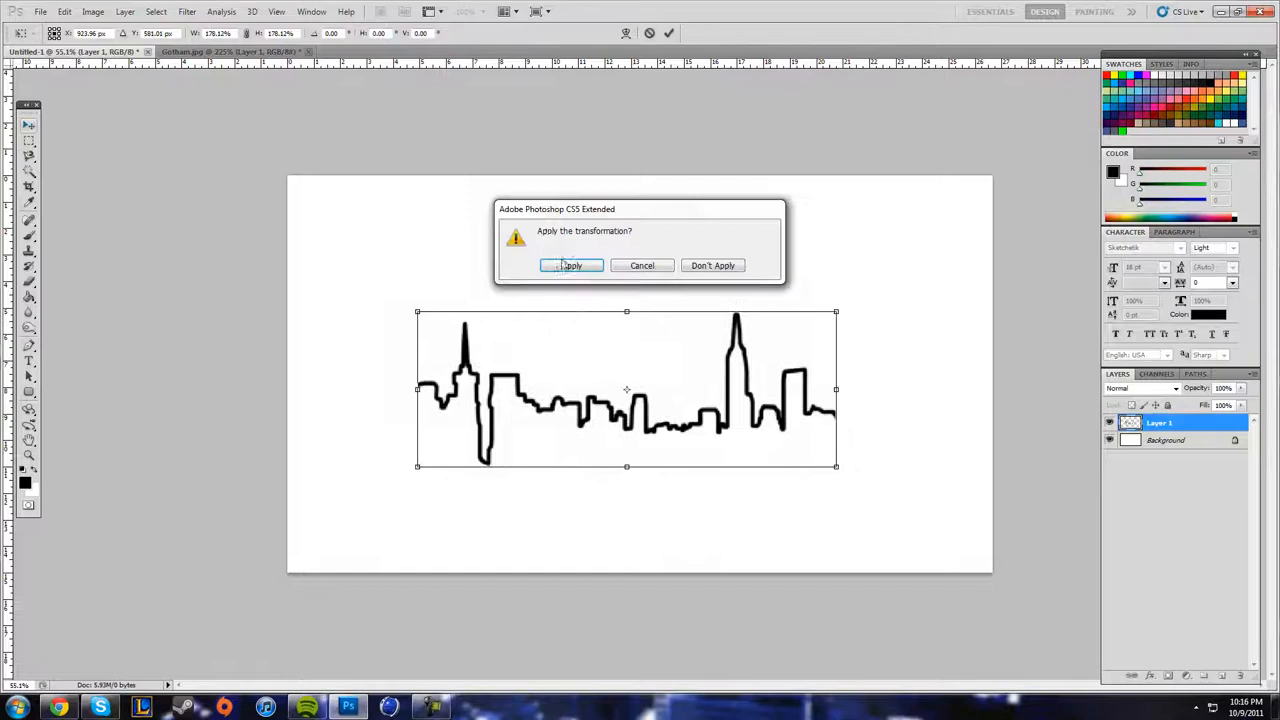
# Apply the Free Transform that enlarges the skyline outline on Untitled-1
pyautogui.click(571, 265)
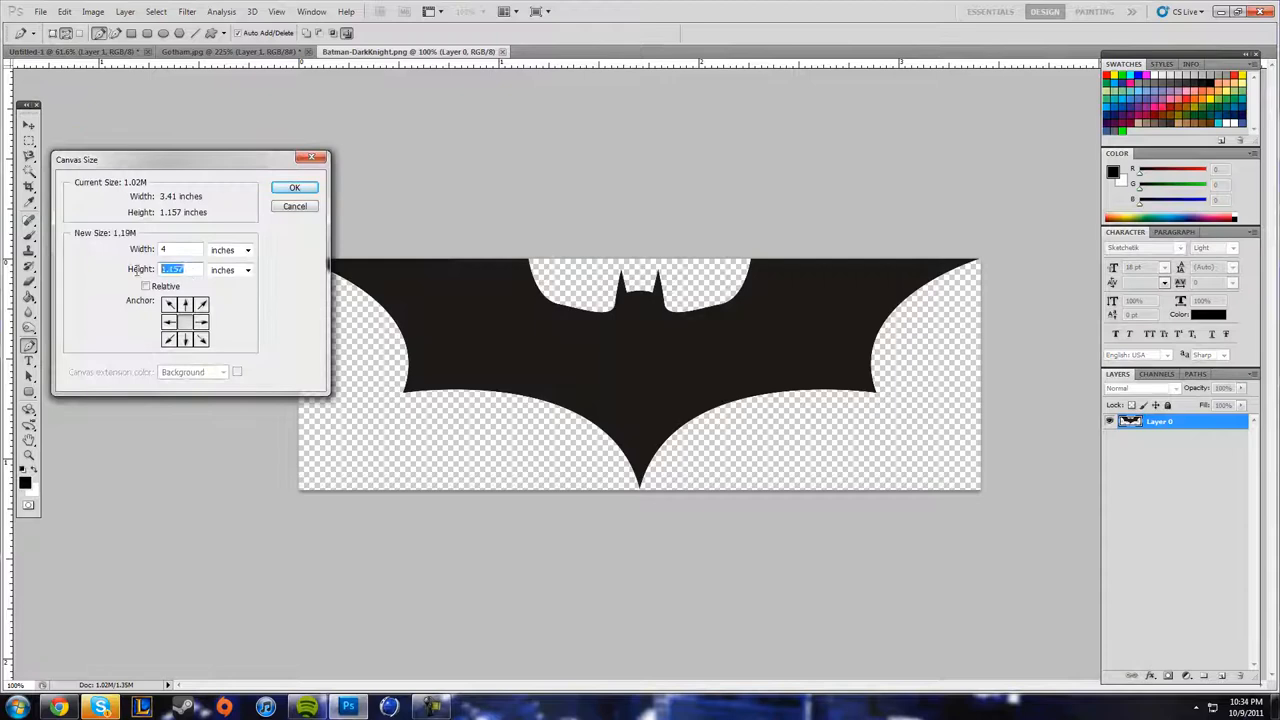
# Confirm the 4-inch bat logo canvas and select Layer 1 for the stroked outline
pyautogui.click(294, 188)
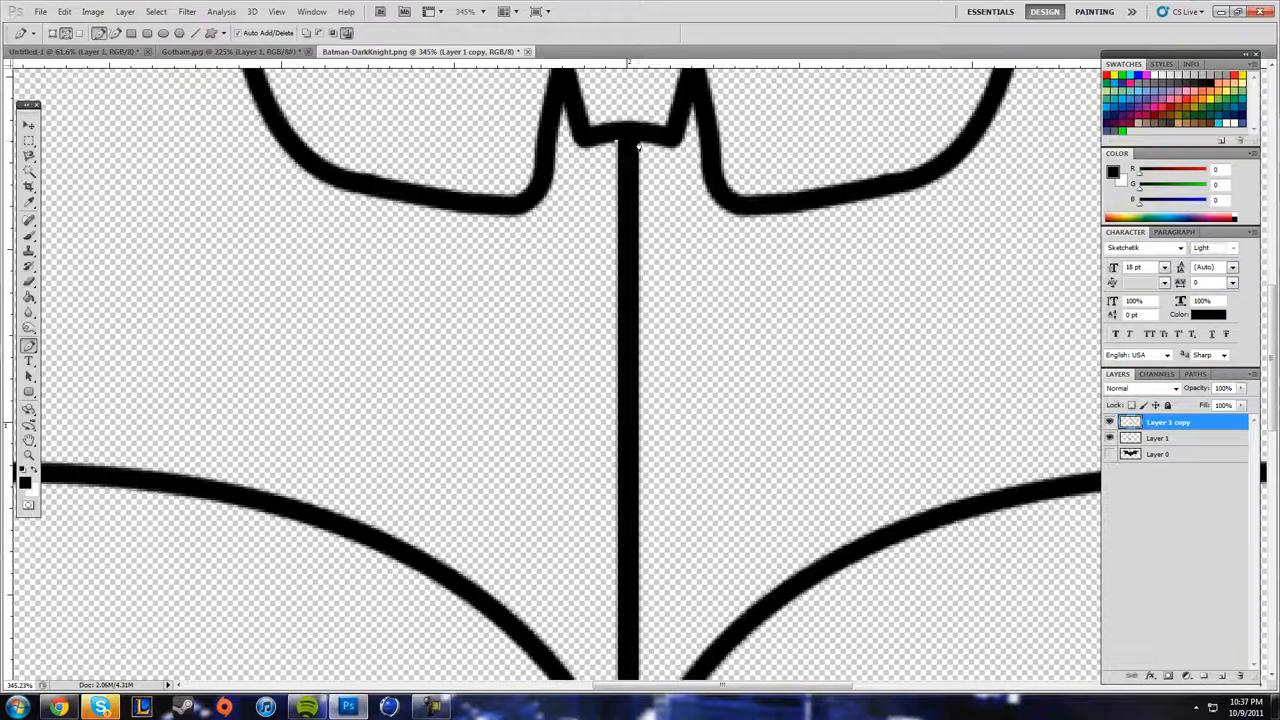
pyautogui.click(1157, 437)
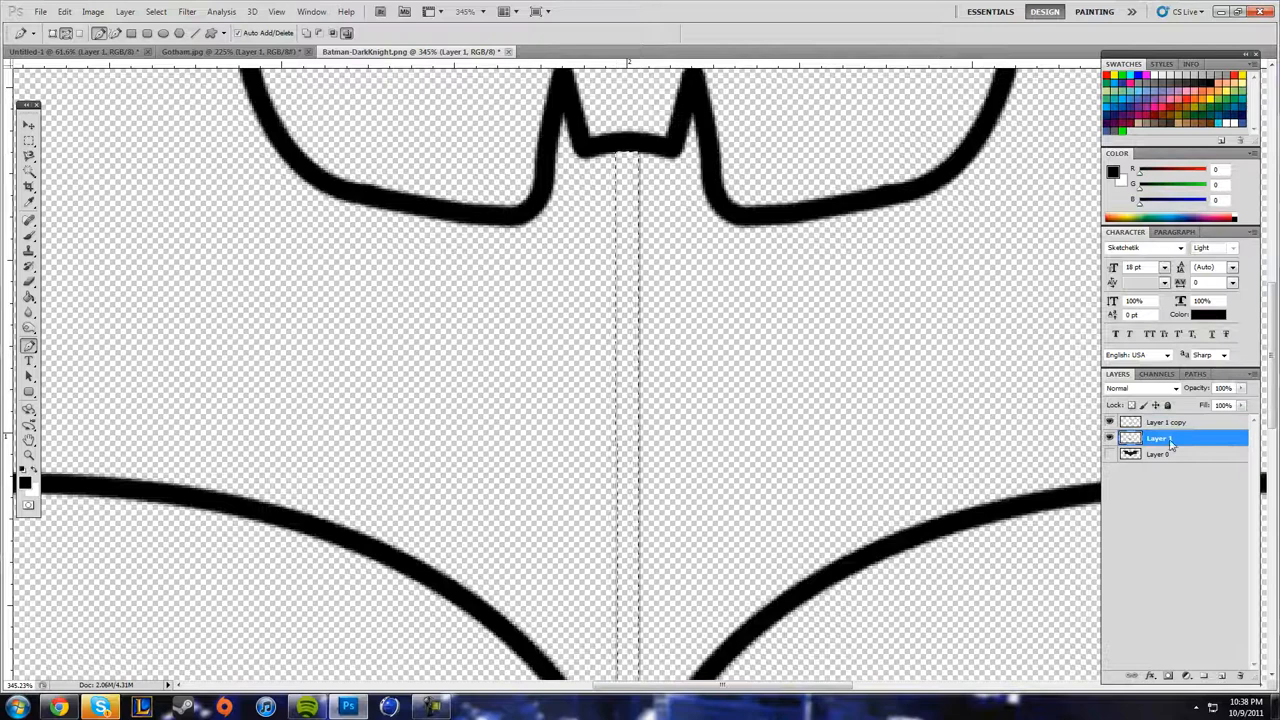